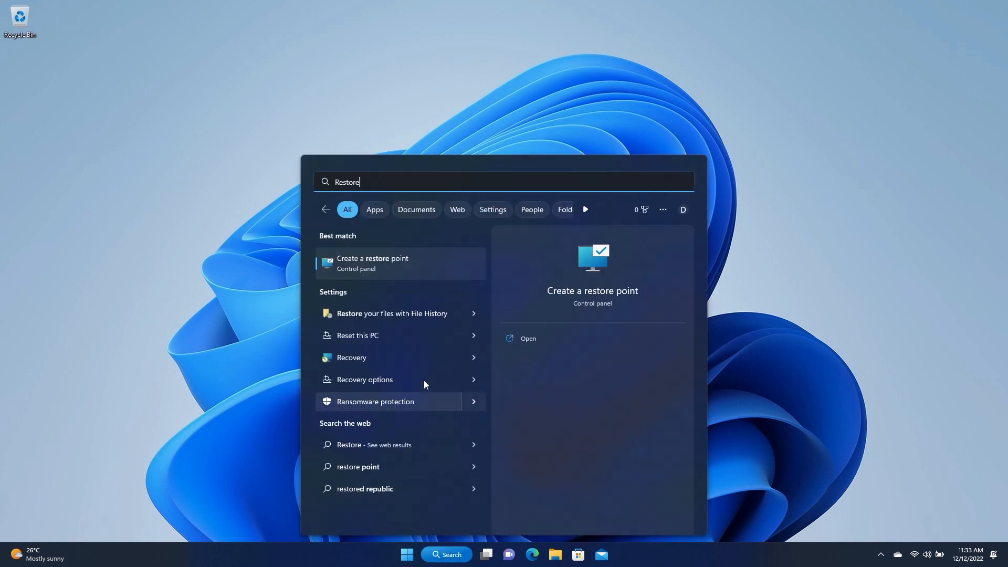
# Turn on system protection for the OS (C:) drive via Create a restore point.
pyautogui.click(372, 263)
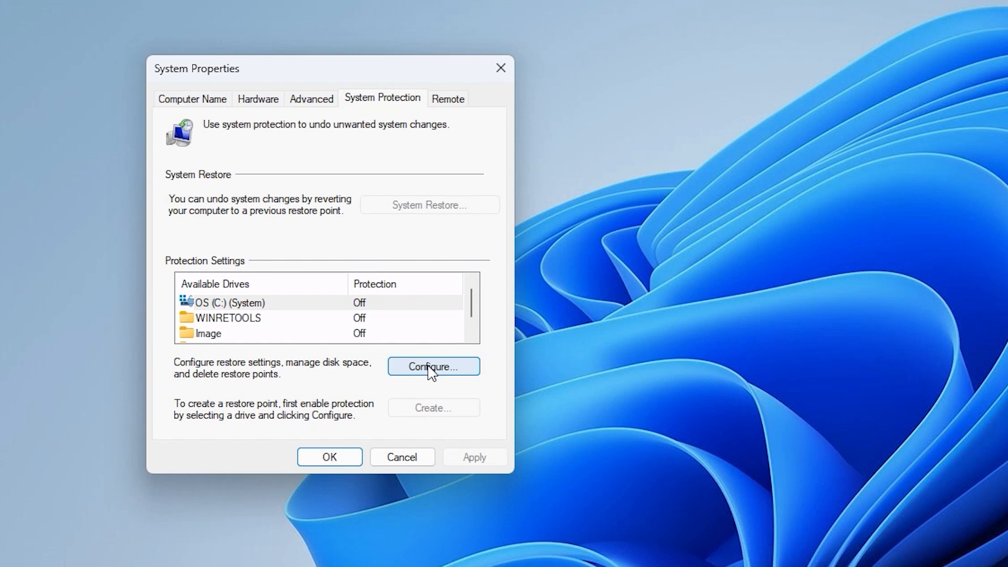
pyautogui.click(432, 366)
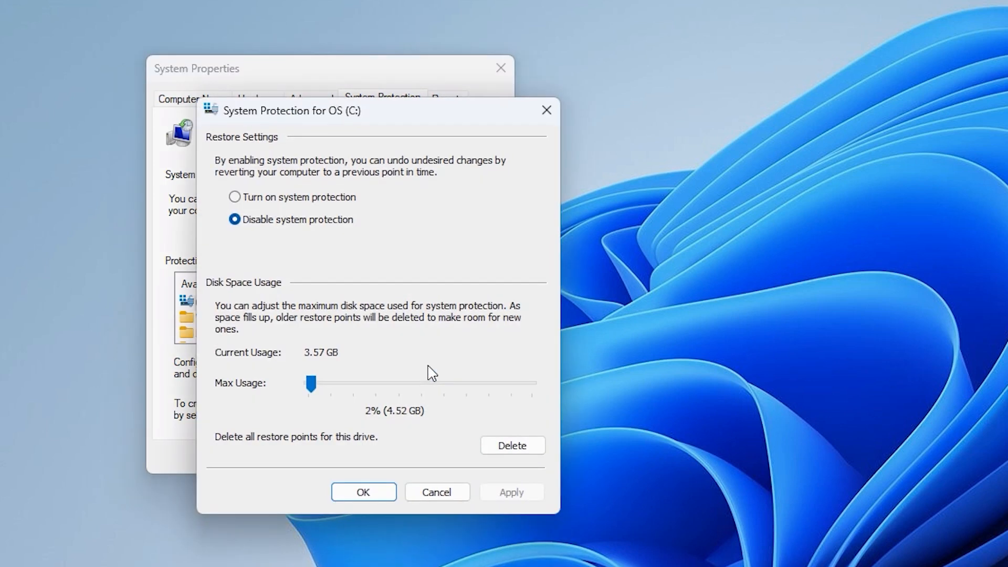
pyautogui.click(234, 197)
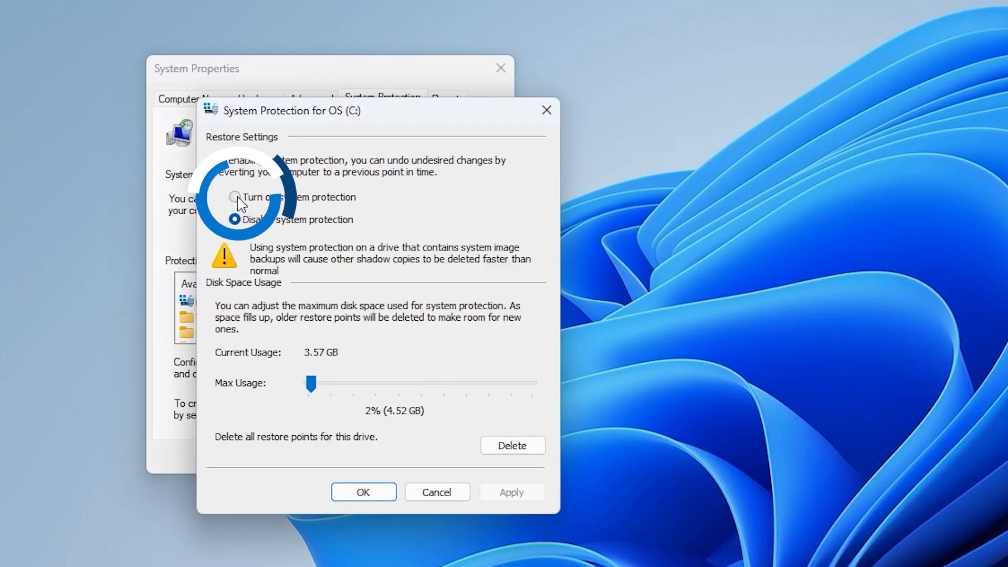
pyautogui.click(235, 198)
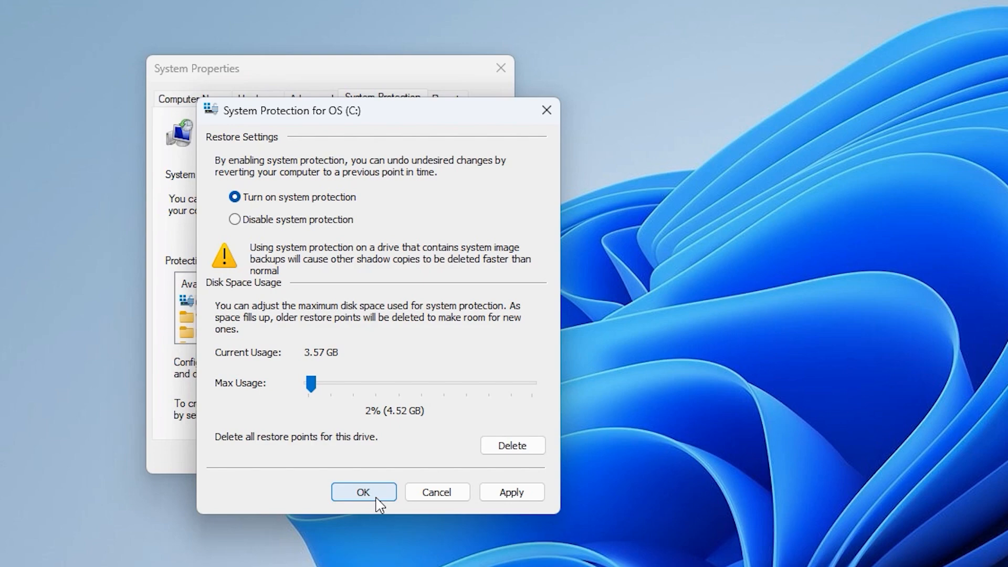
pyautogui.click(363, 492)
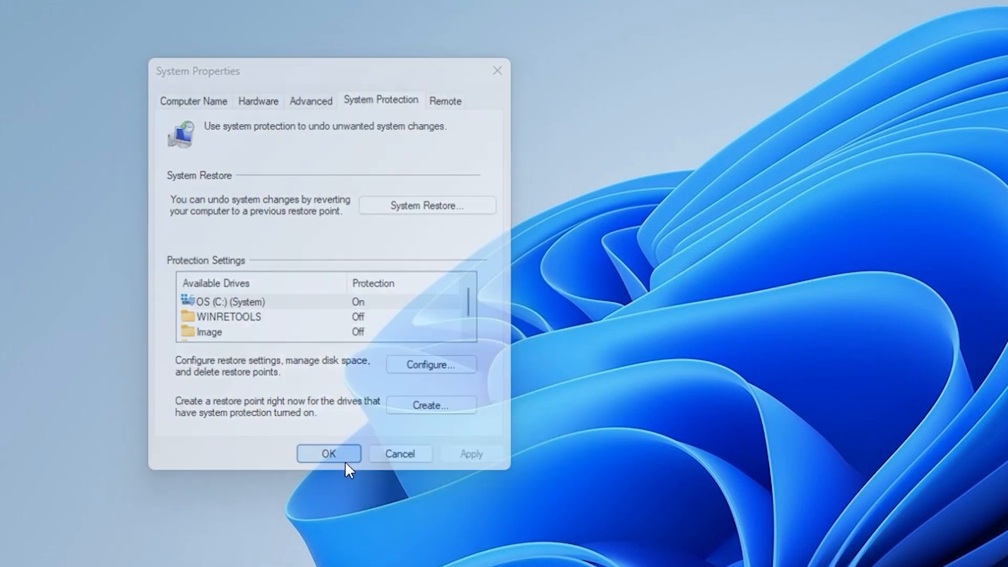
pyautogui.click(328, 453)
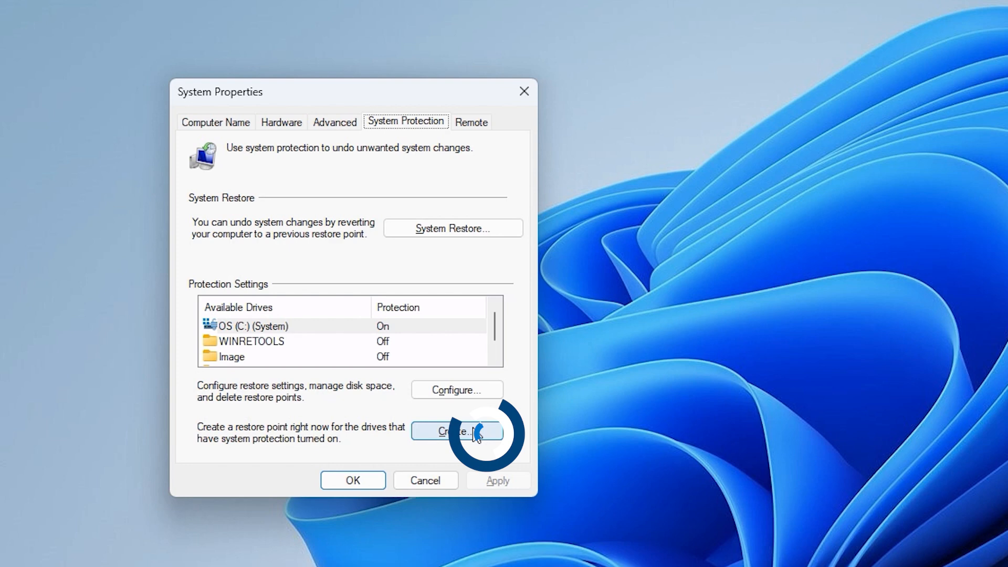
# Create a restore point described 'Restore Save', dismiss the confirmation, and close System Properties.
pyautogui.click(457, 430)
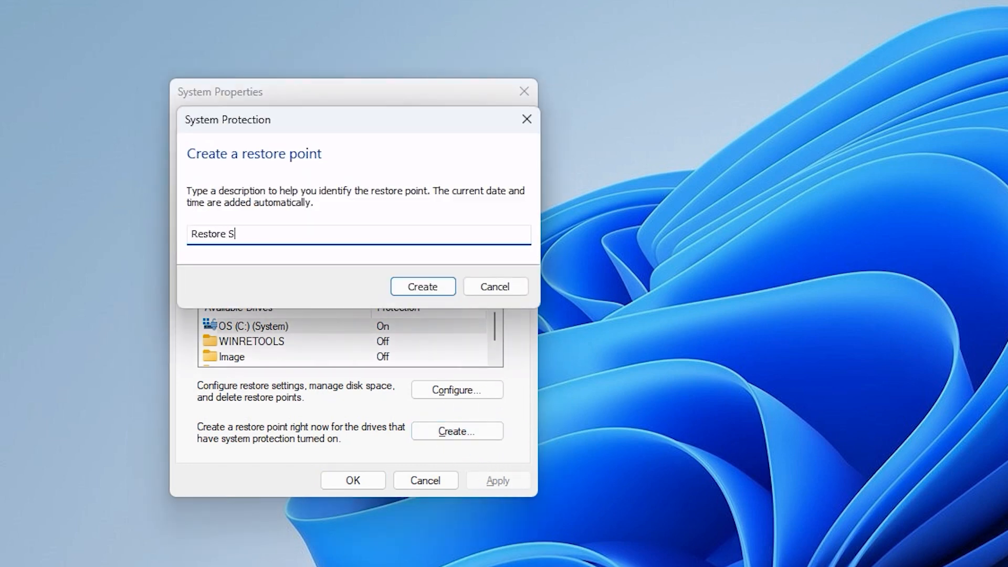
pyautogui.click(422, 286)
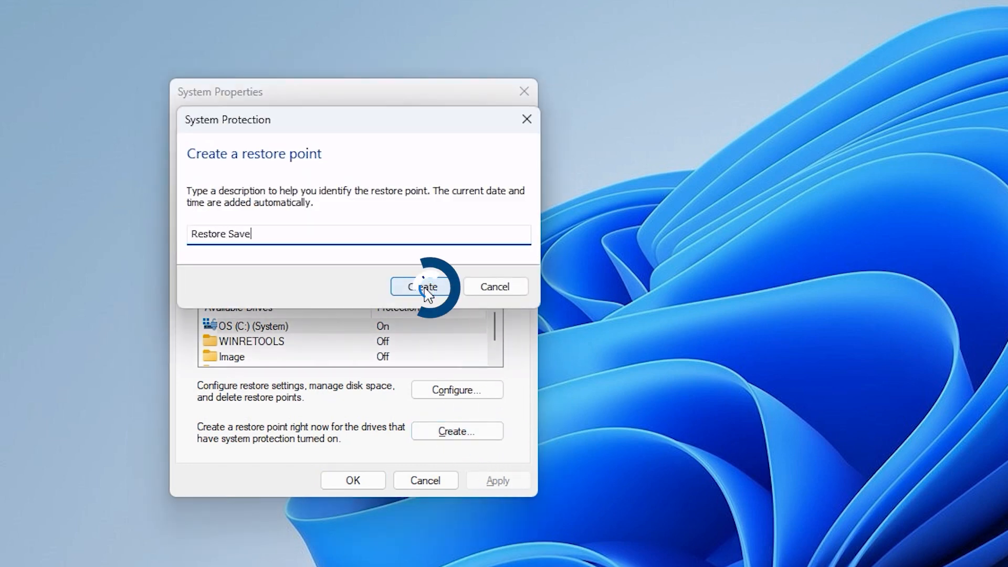
pyautogui.click(421, 286)
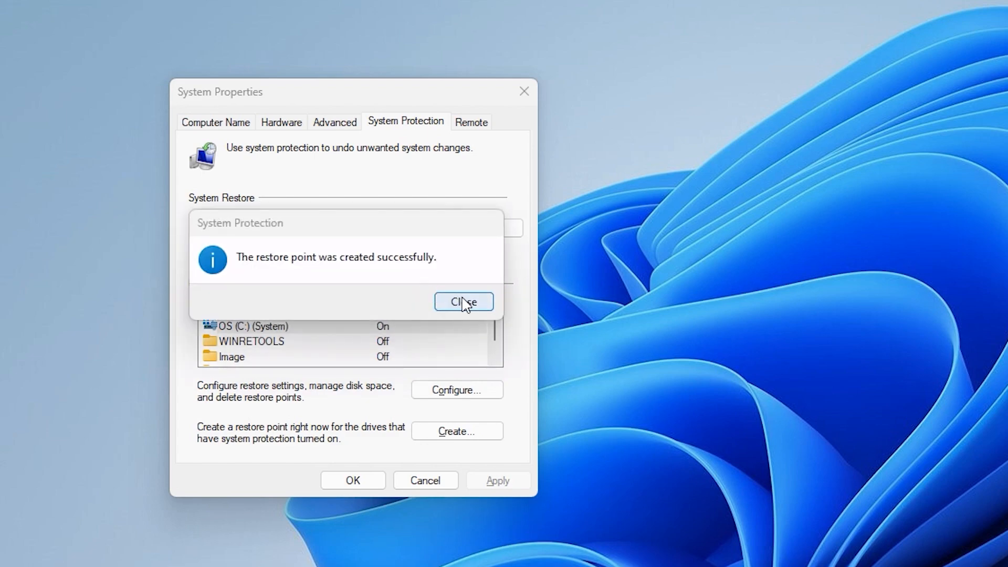
pyautogui.click(464, 303)
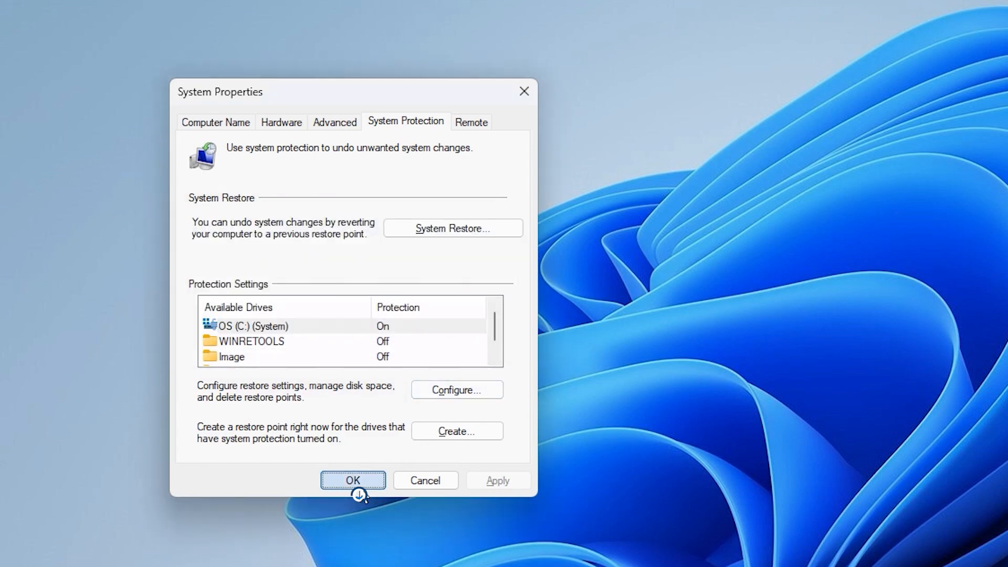
pyautogui.click(352, 480)
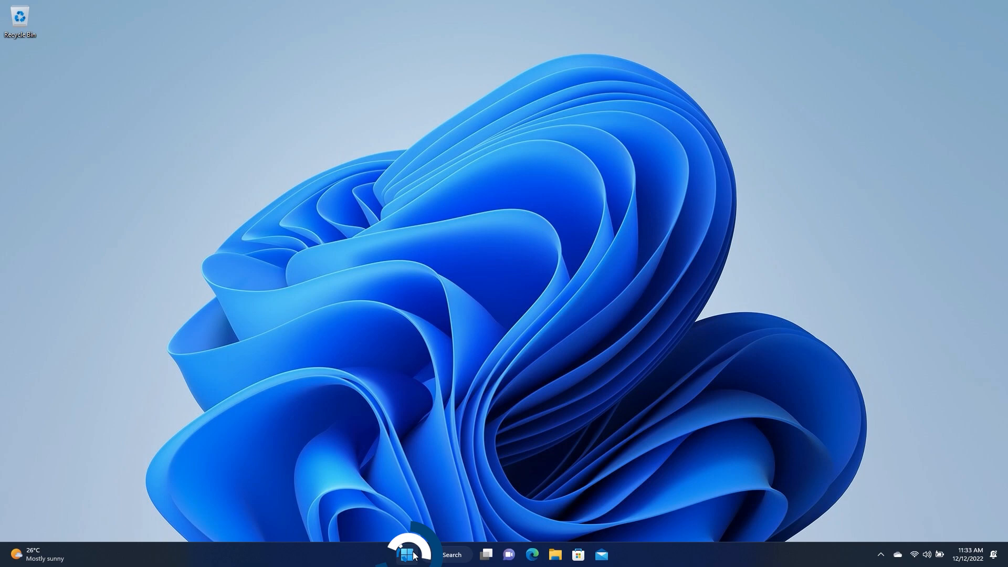
# Run System Restore back to the 'Restore Save' point and confirm the restore.
pyautogui.write('Restore')
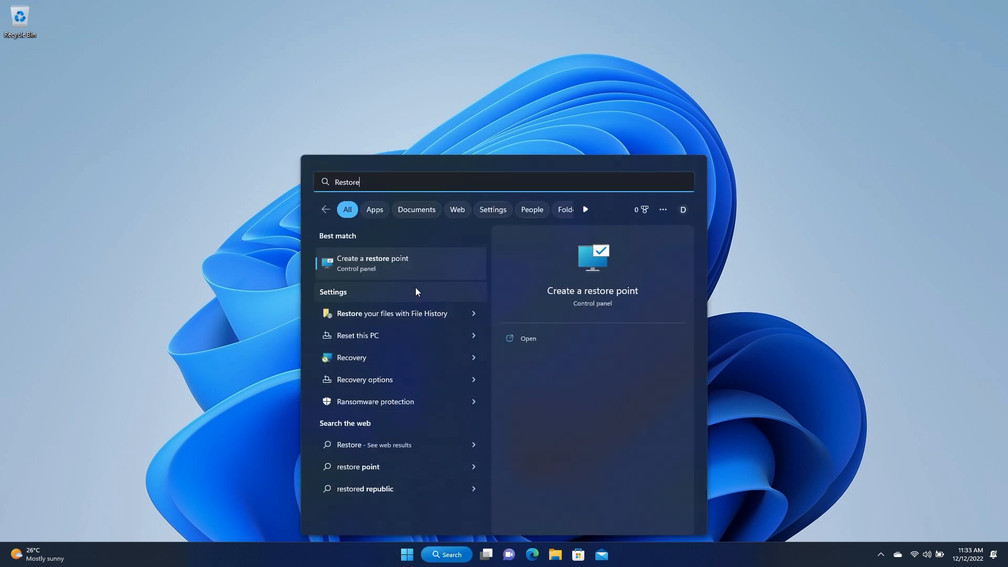
pyautogui.click(372, 263)
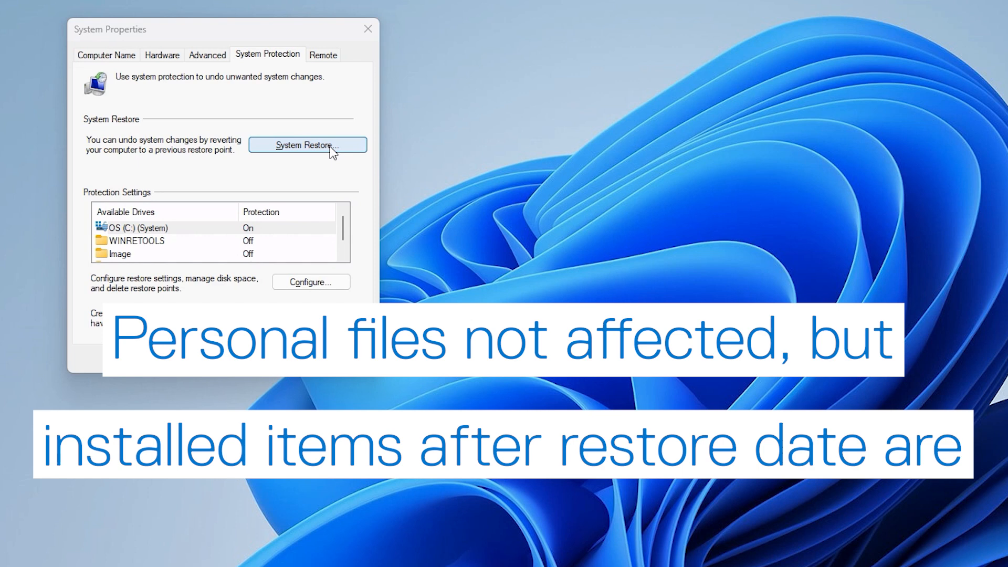
pyautogui.click(308, 145)
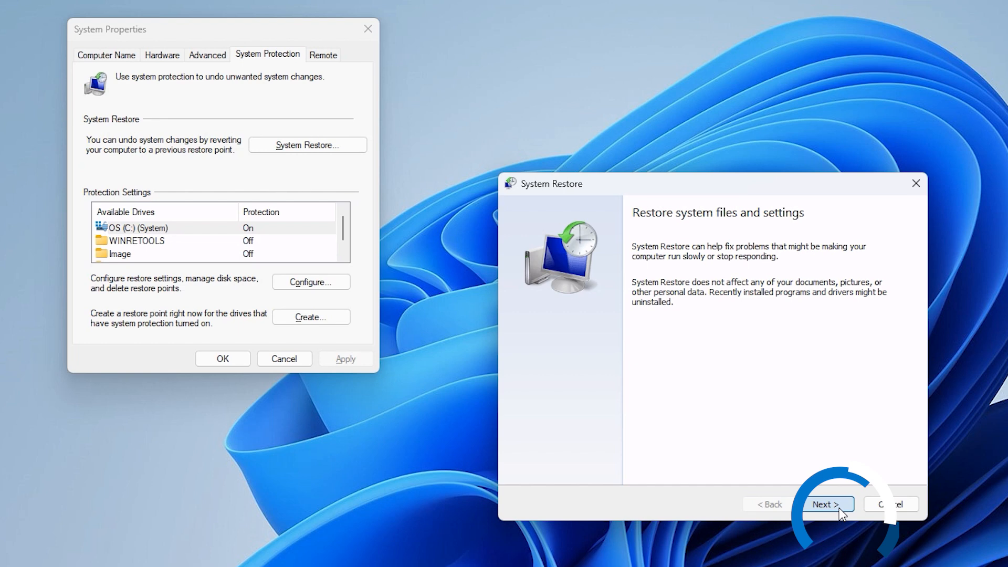
pyautogui.click(825, 504)
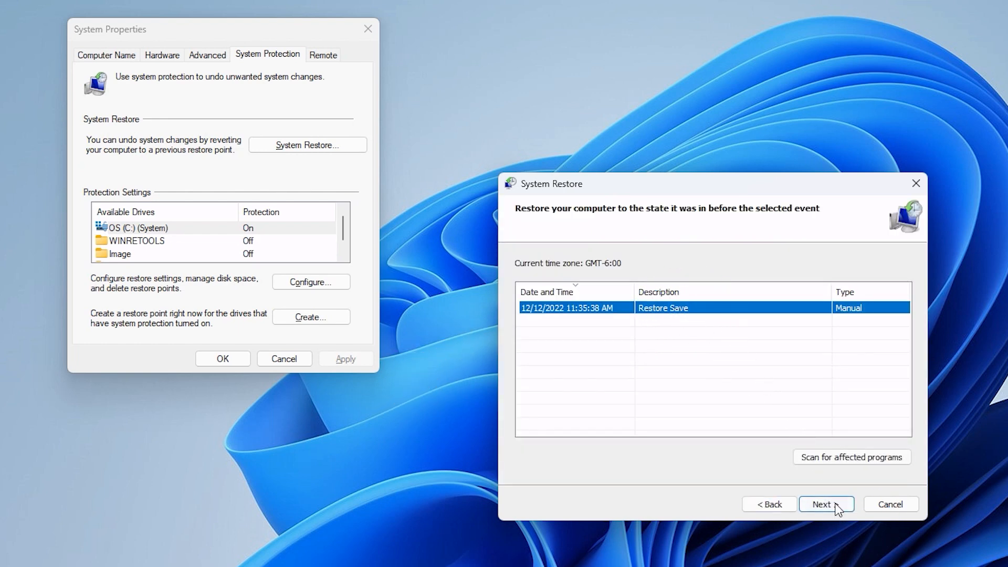
pyautogui.click(826, 504)
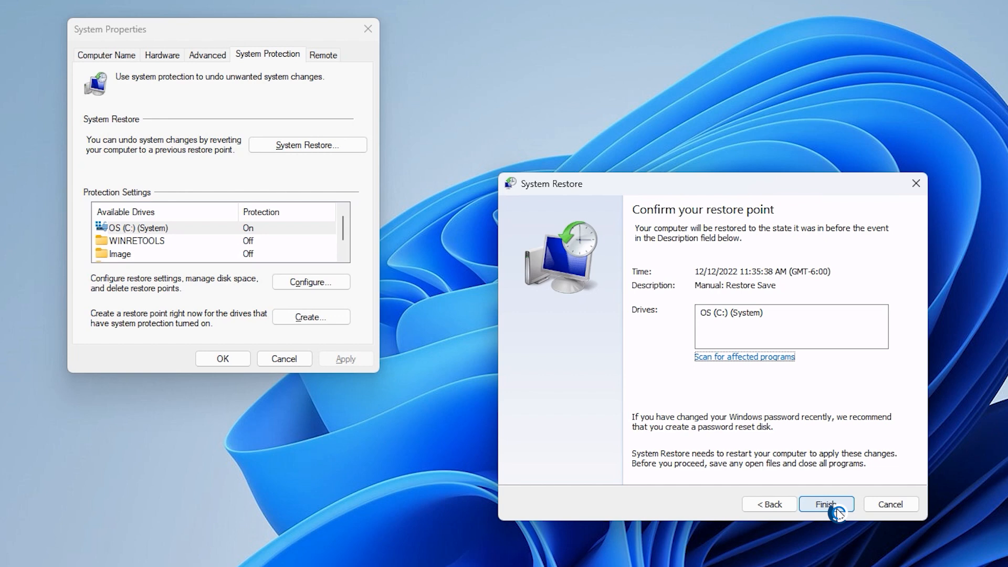
pyautogui.click(826, 504)
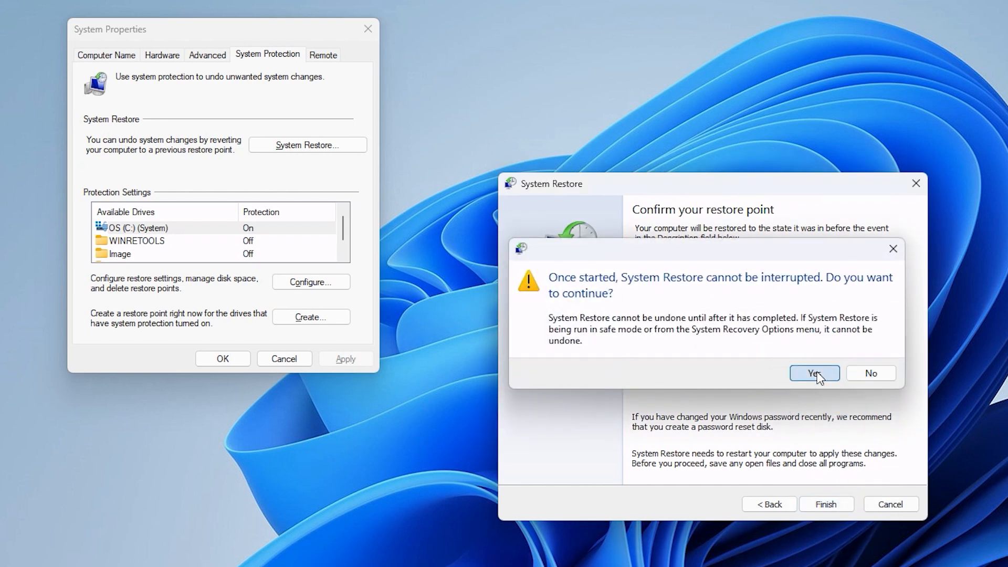
pyautogui.click(814, 373)
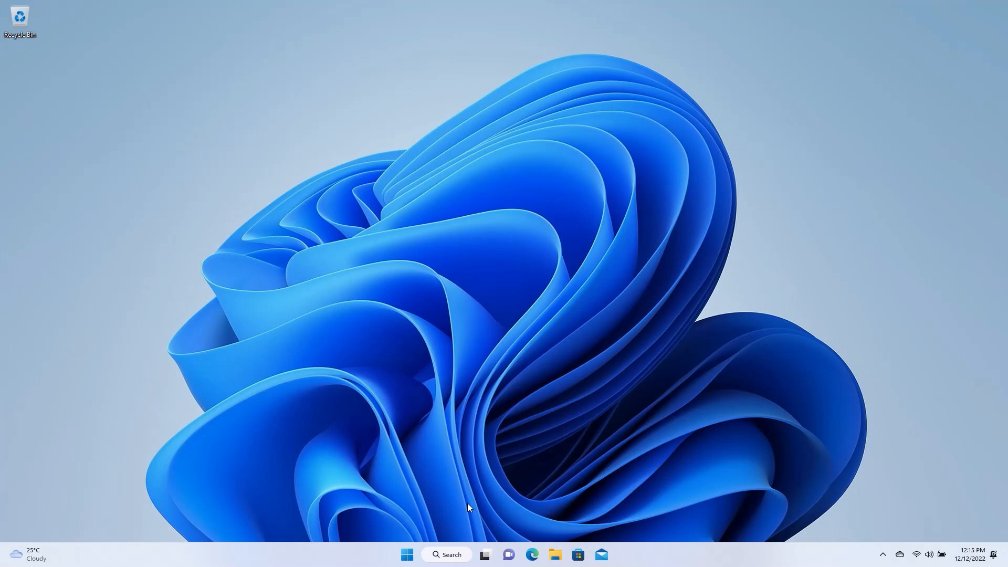
# After the restore and restart finish, open the Start menu from the desktop.
pyautogui.click(406, 554)
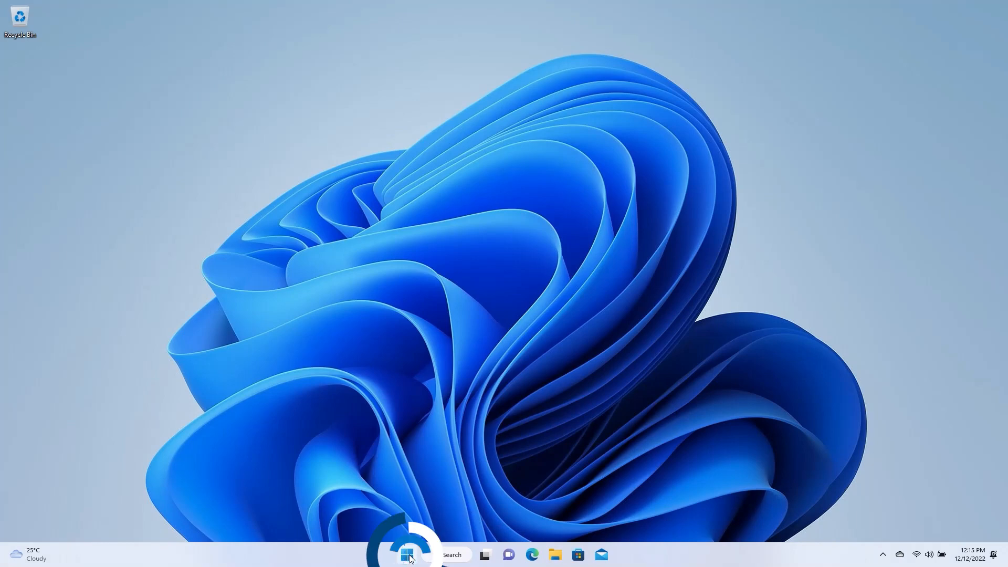
# Search 'Reset this PC' and start Reset PC from the Recovery page.
pyautogui.write('Reset this PC')
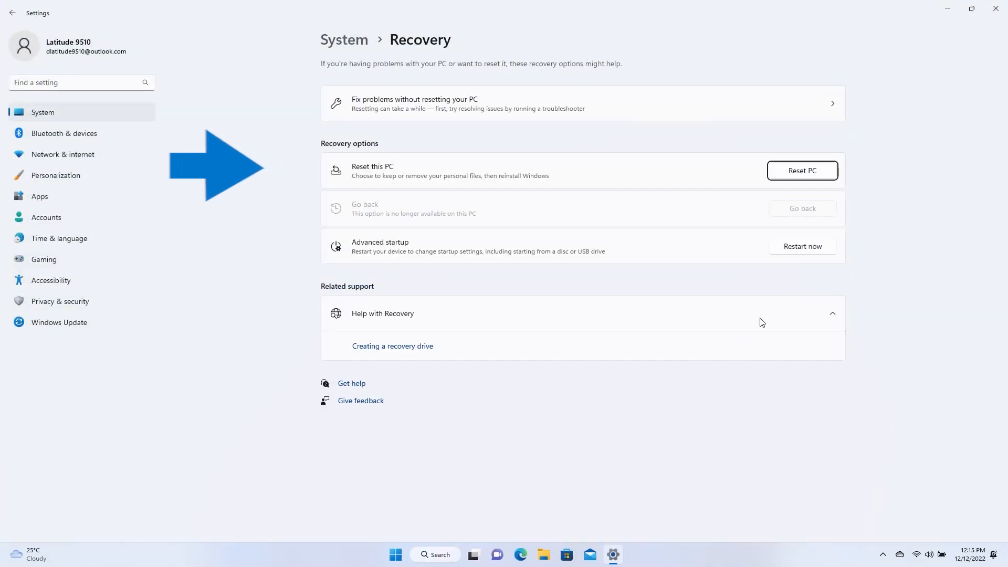
pyautogui.click(802, 170)
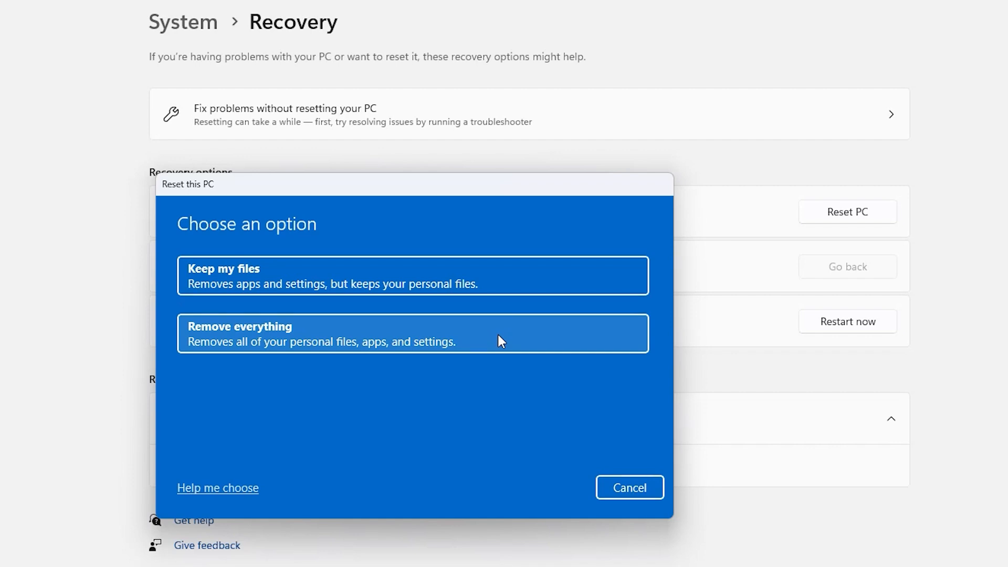
# Reset the PC keeping personal files, reinstalling Windows by cloud download.
pyautogui.click(412, 333)
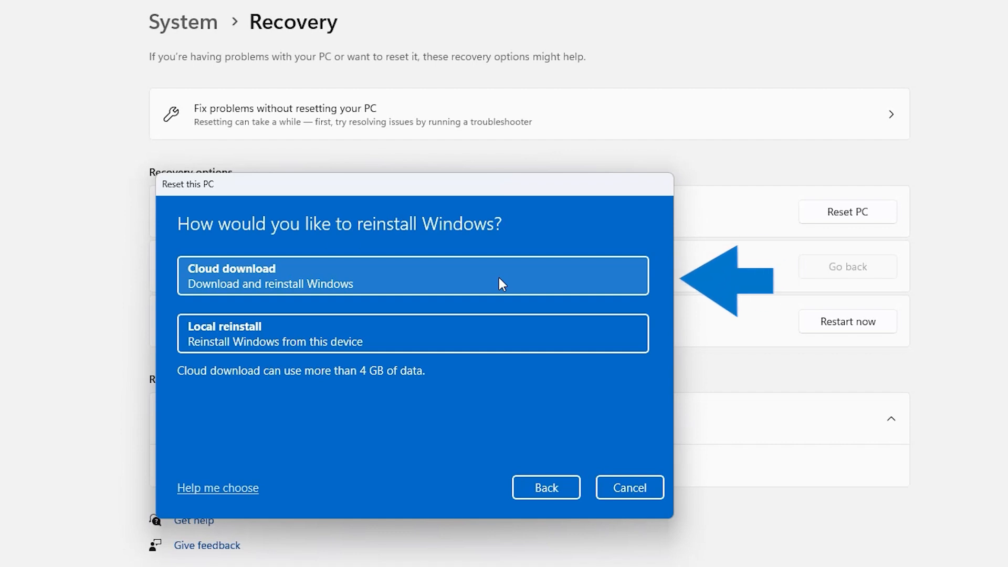
pyautogui.moveTo(521, 339)
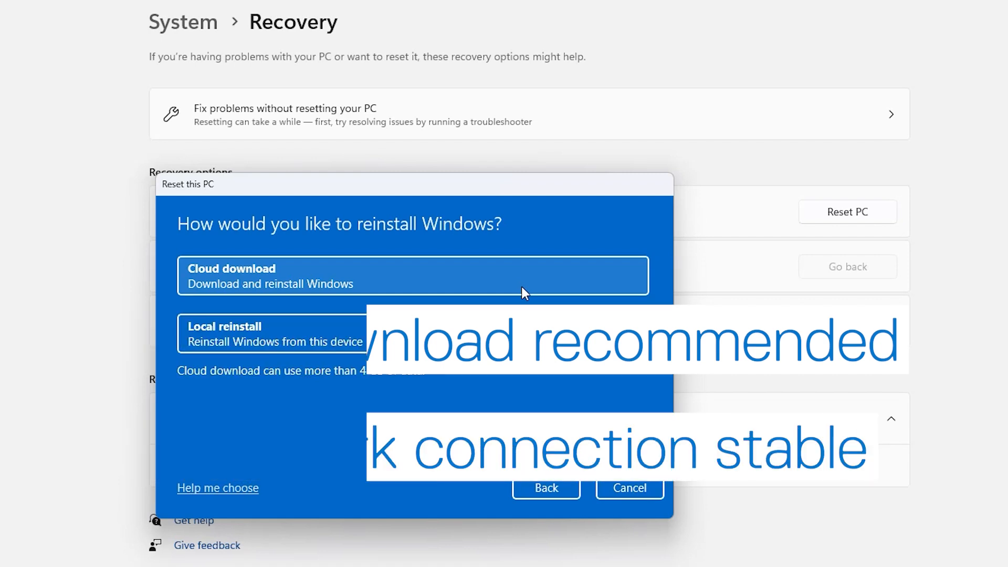
pyautogui.click(412, 275)
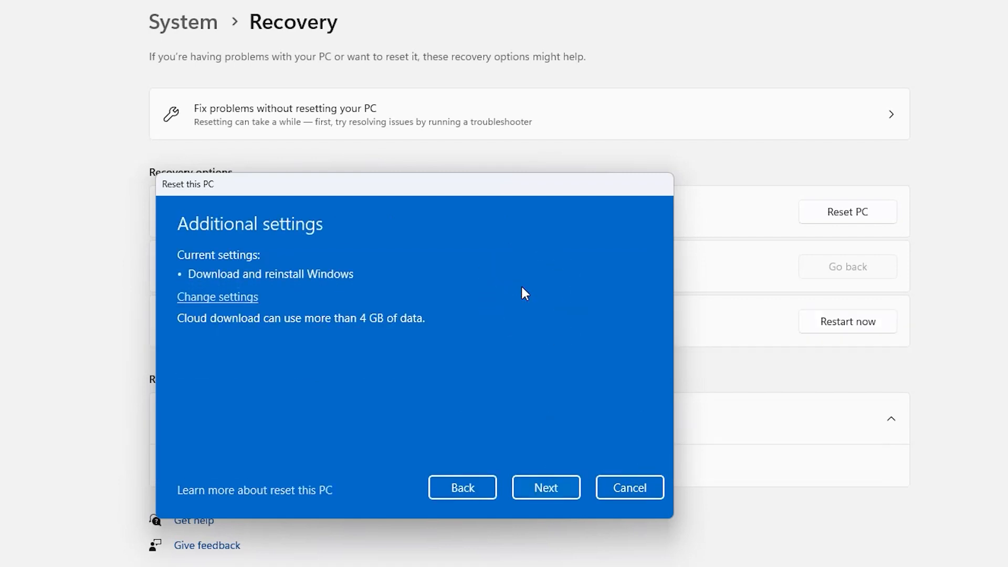
pyautogui.click(545, 486)
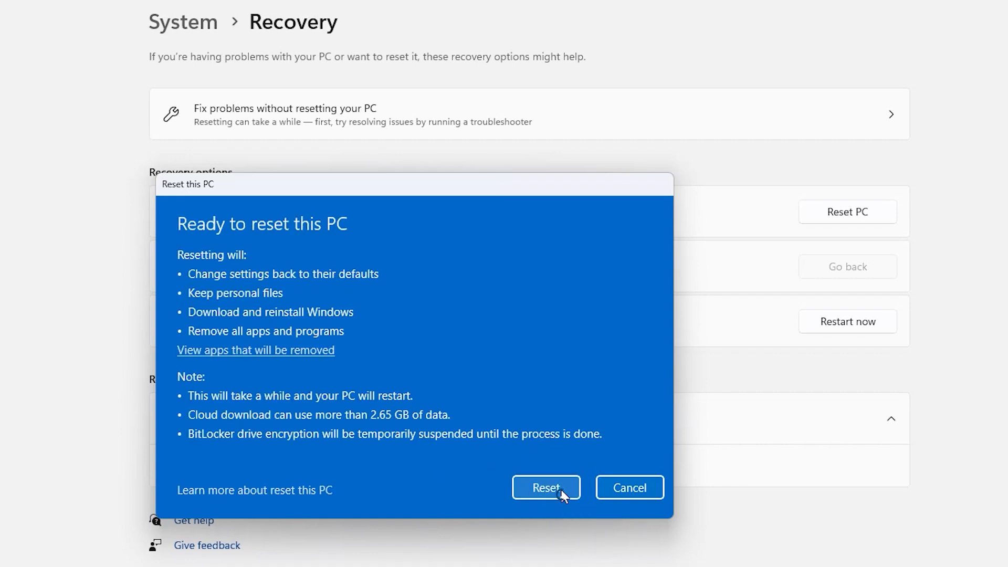
pyautogui.click(546, 487)
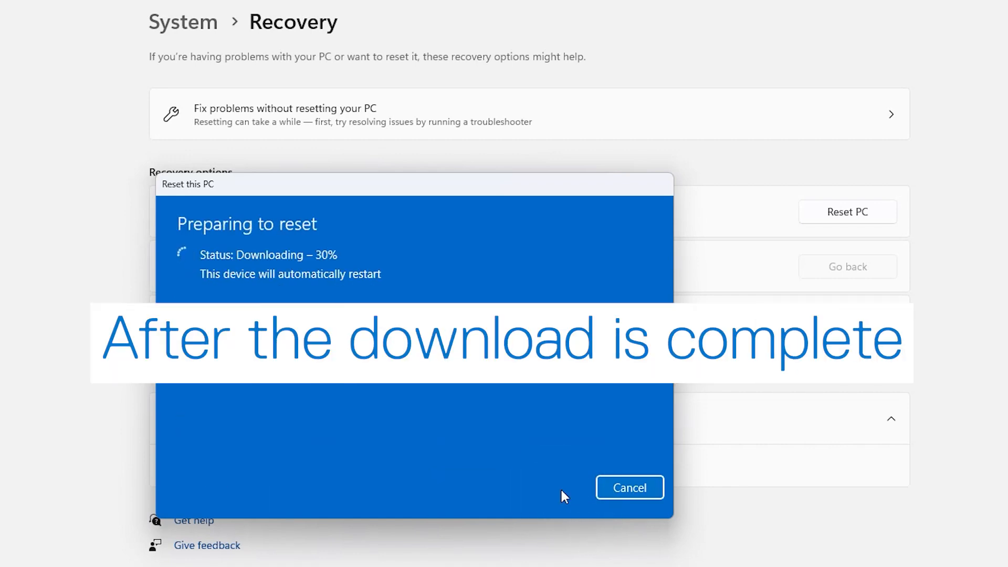